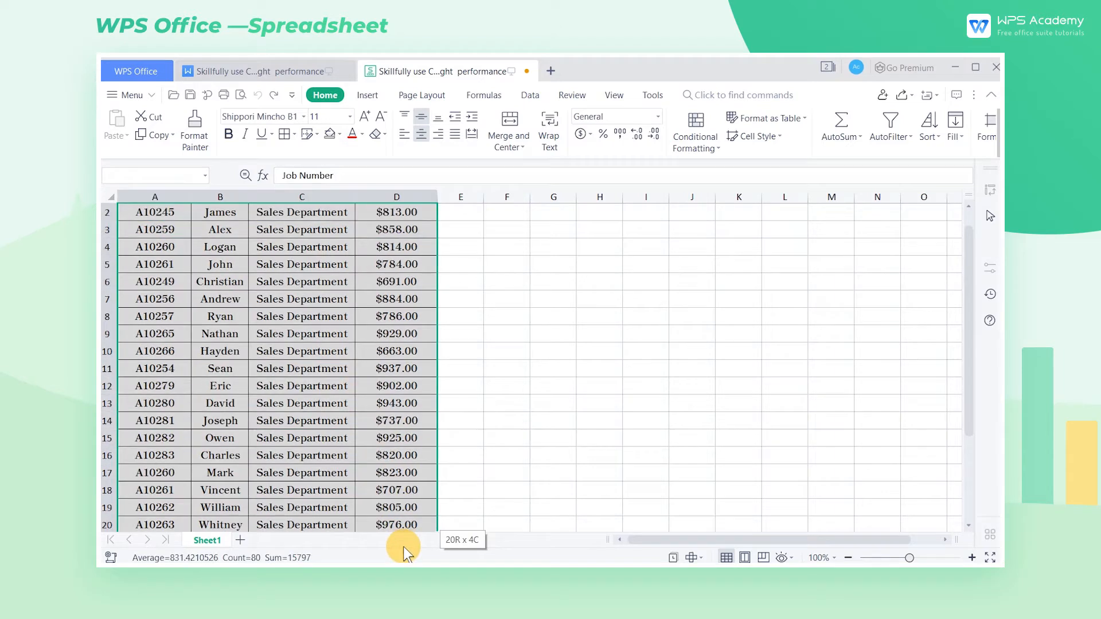
Scroll through the employee sales table to review the Sales amount column
scroll("down", 3)
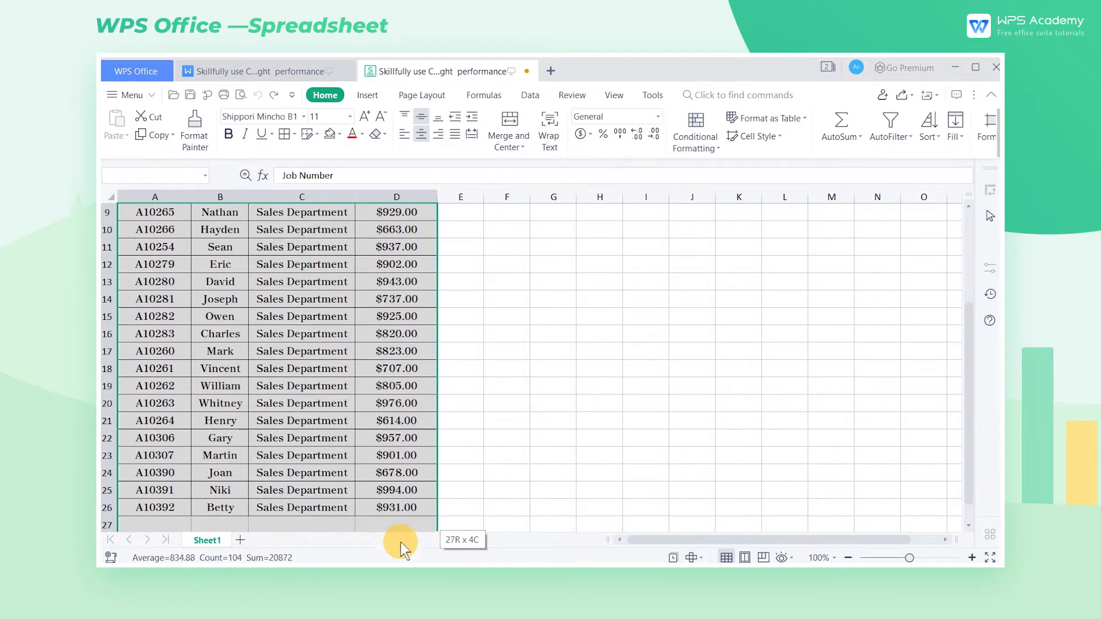
scroll("up", 3)
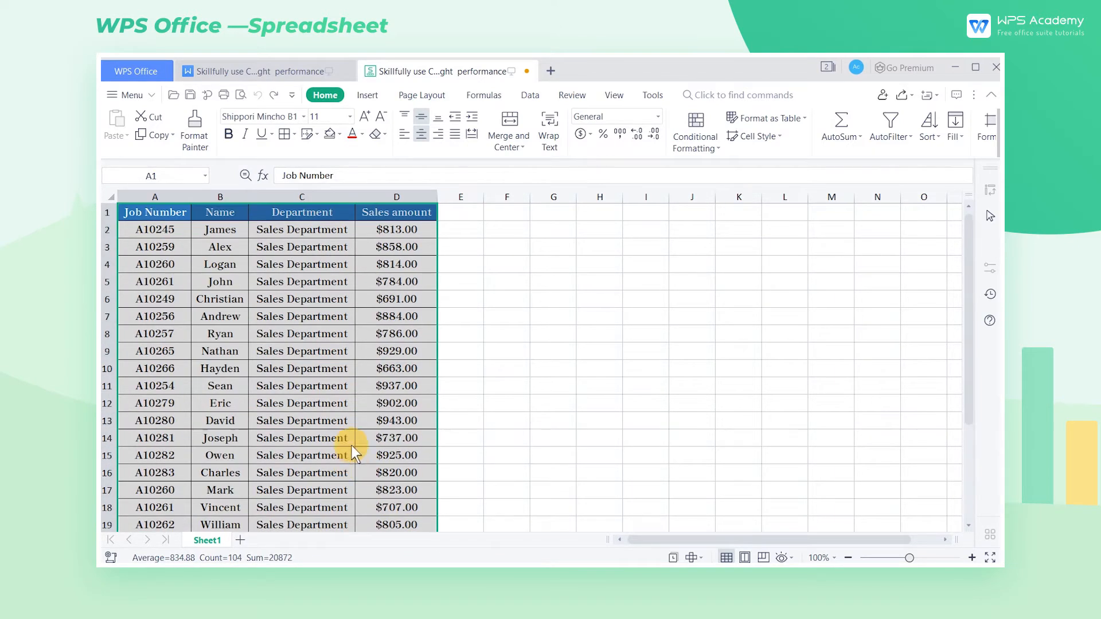
mouse_move(397, 230)
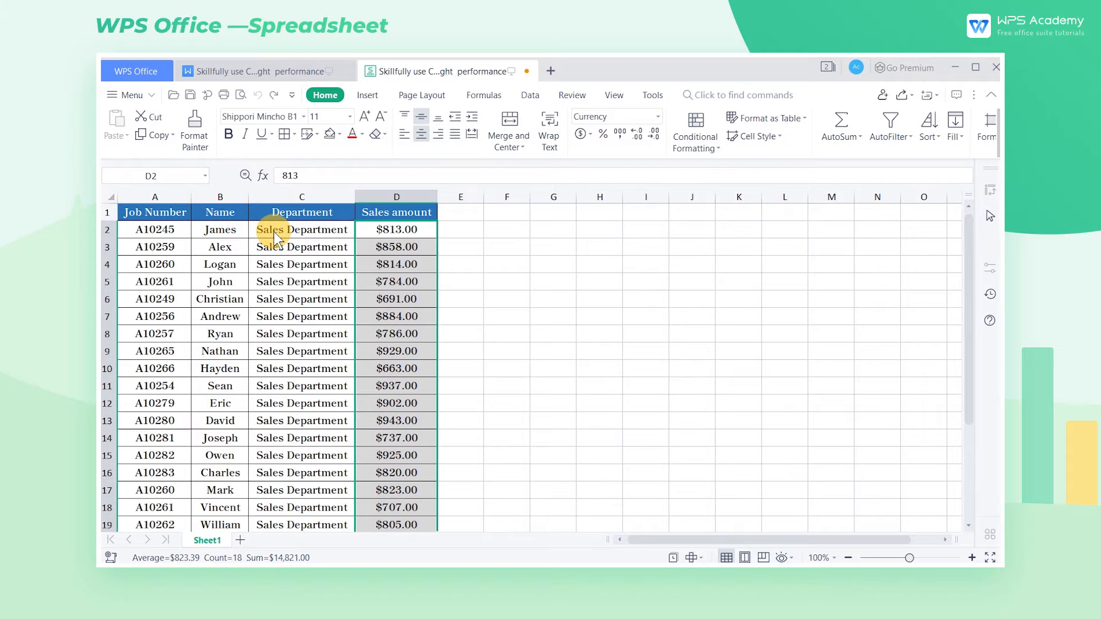
Select sales amounts D2:D26 and start a new Icon Sets conditional formatting rule
left_click(396, 213)
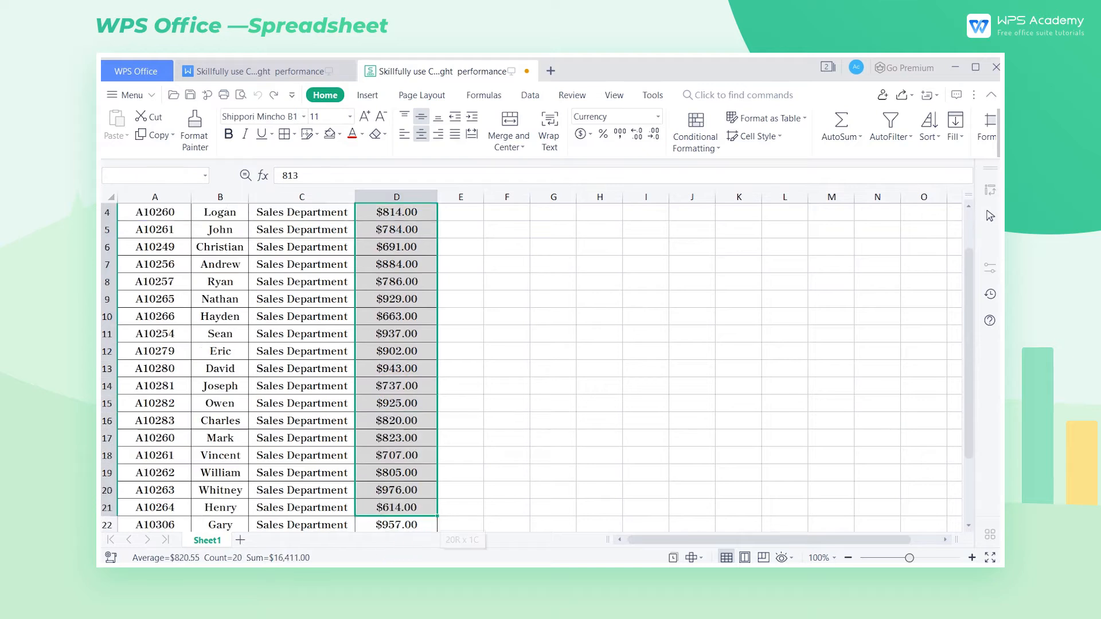
scroll("down", 3)
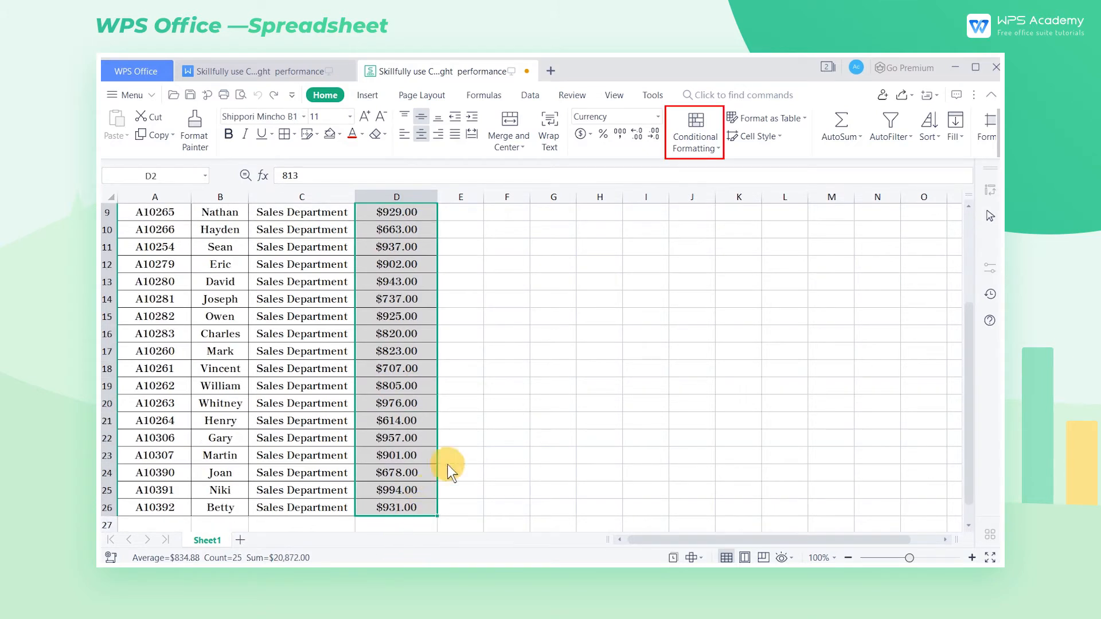
left_click(694, 129)
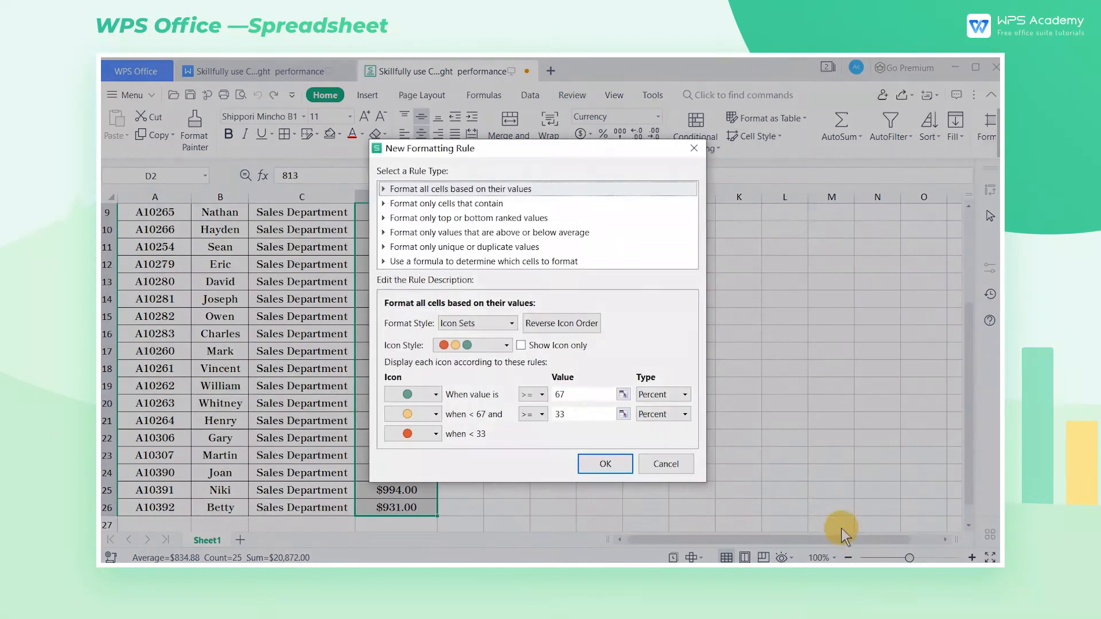
mouse_move(468, 413)
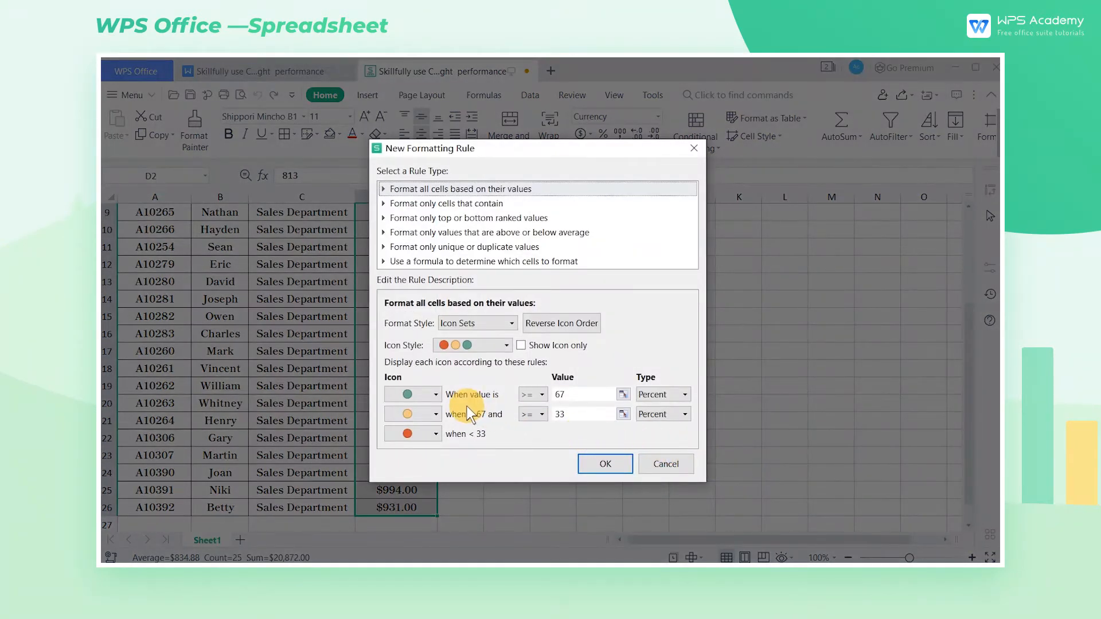
Make the top tier a red flag with Type Number at 950, then move to the middle tier icon
left_click(434, 394)
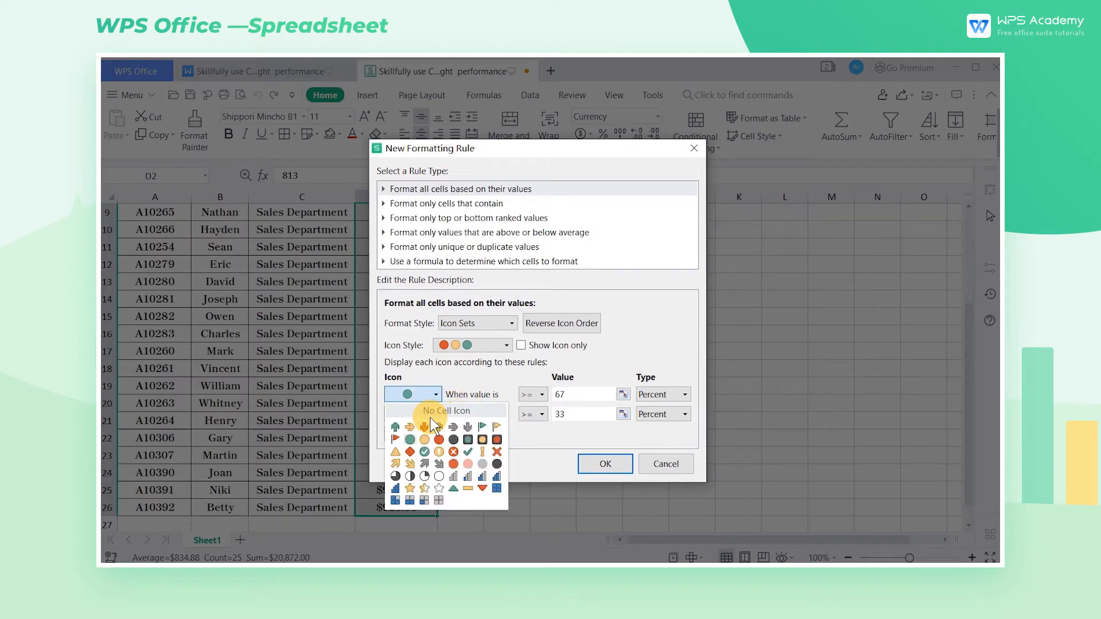
left_click(409, 427)
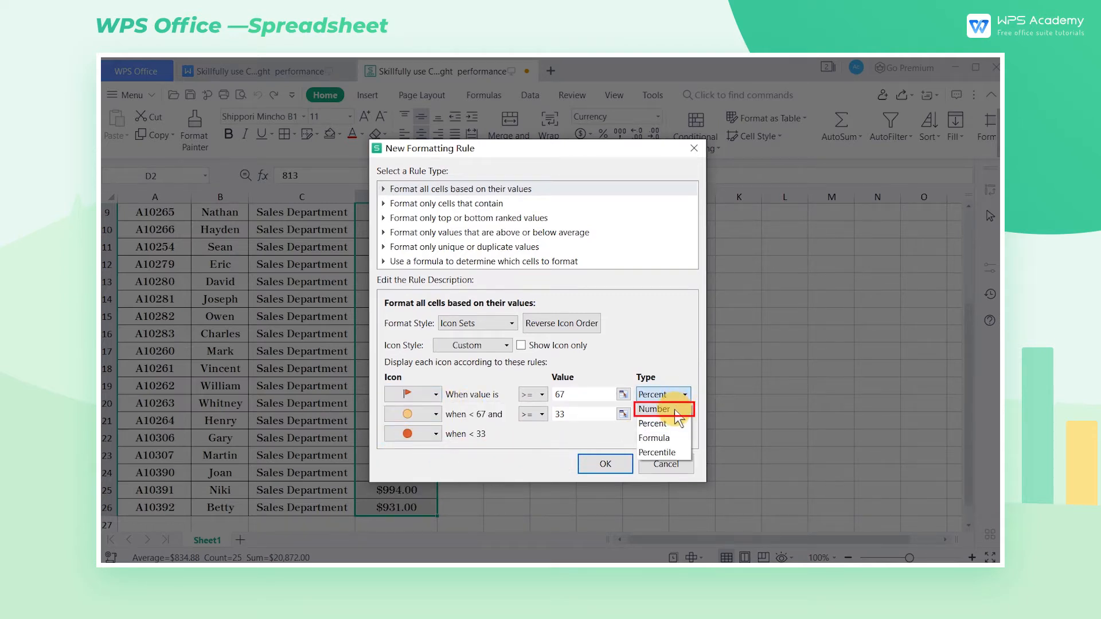
left_click(654, 409)
type("950")
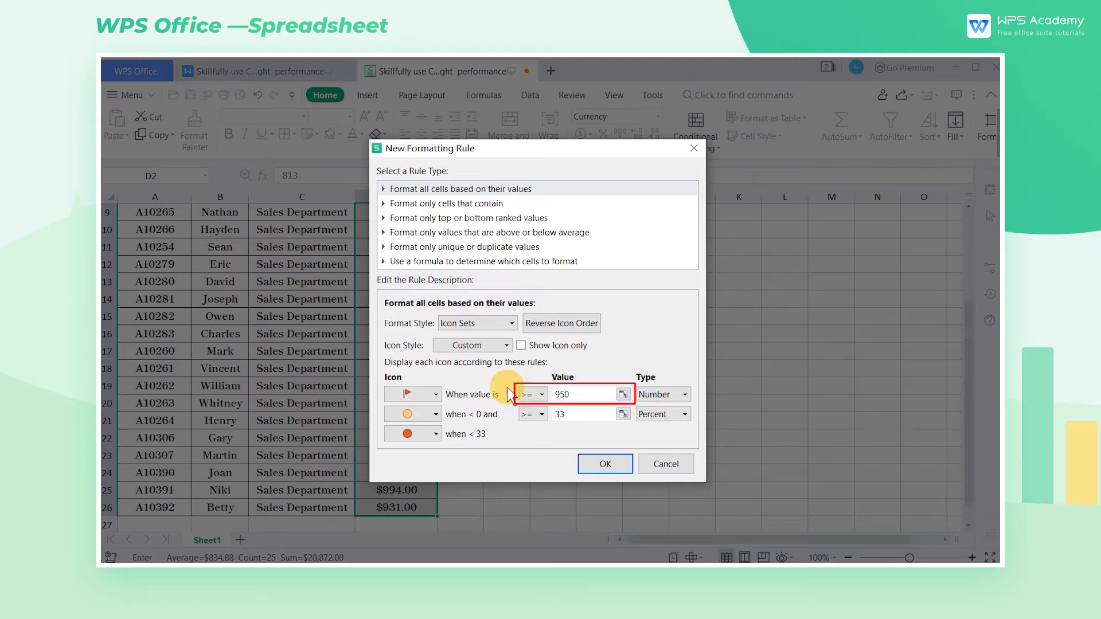
left_click(433, 414)
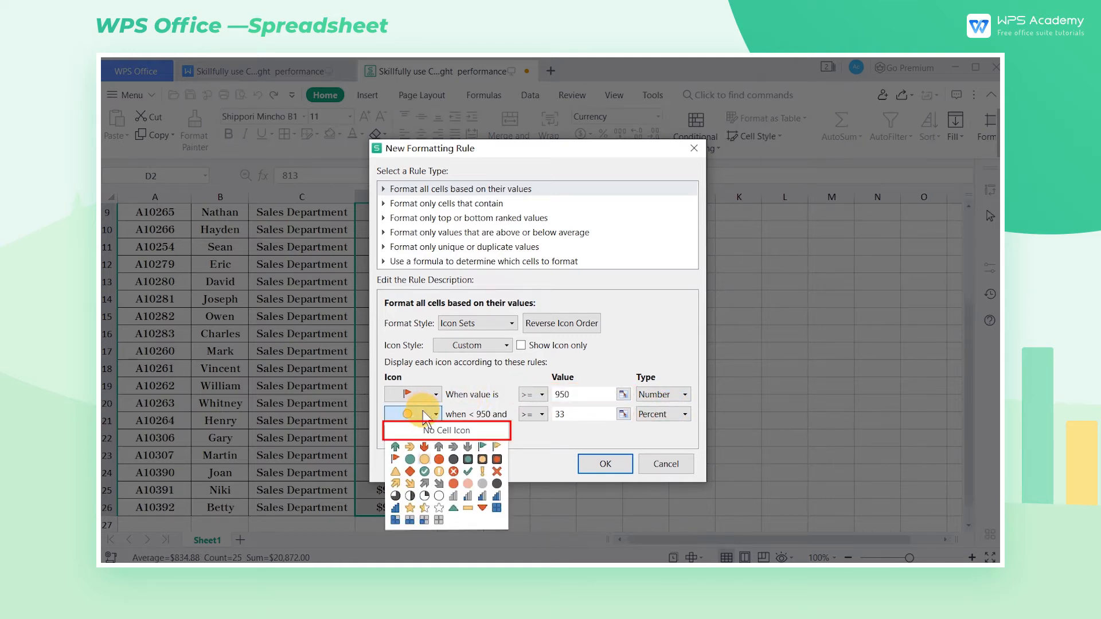
Set the middle tier to No Cell Icon with Number 700, keep yellow exclamation below, and apply the rule
left_click(683, 414)
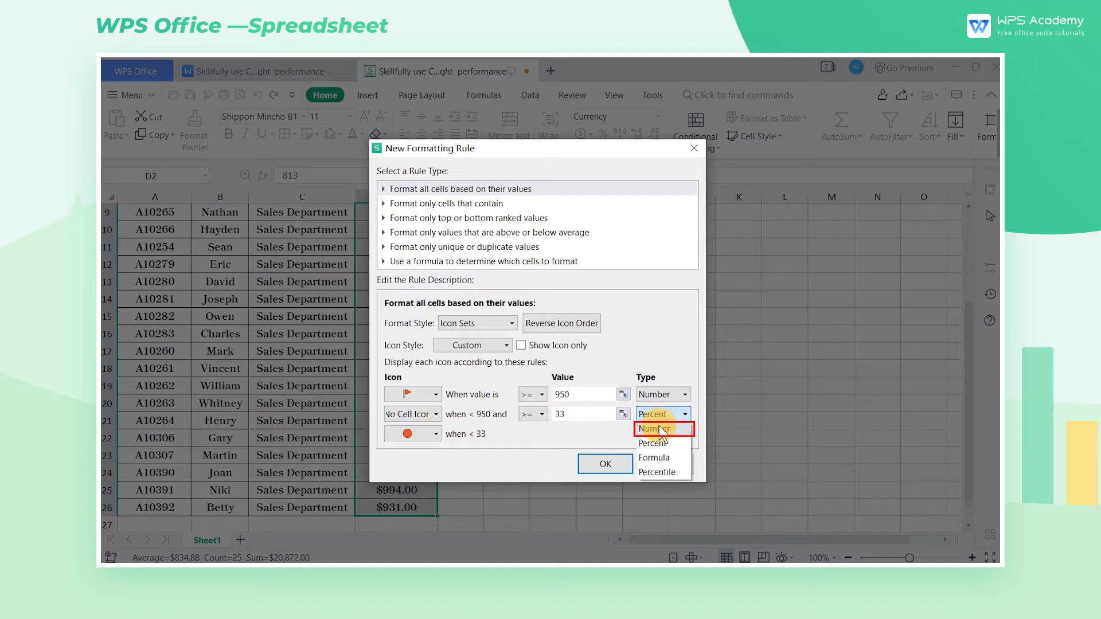
left_click(652, 429)
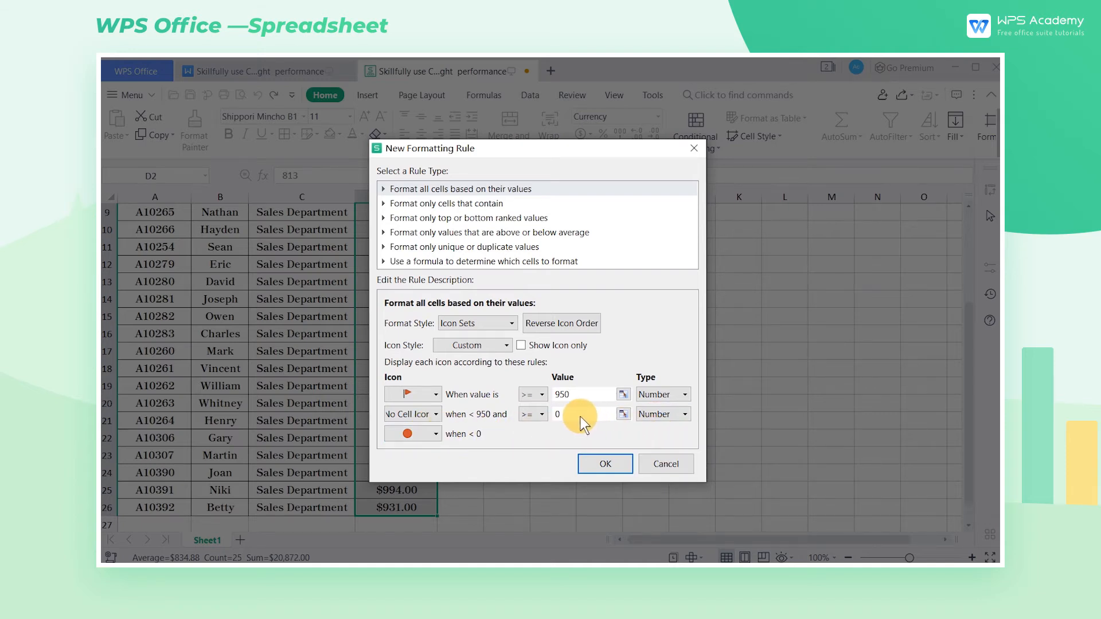
left_click(582, 414)
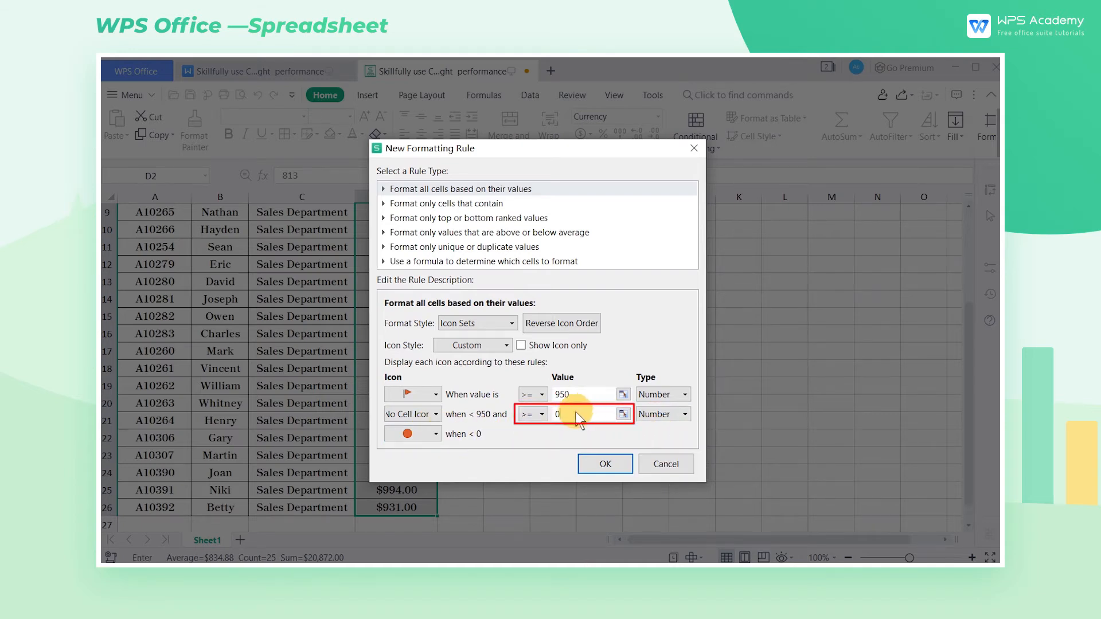
type("700")
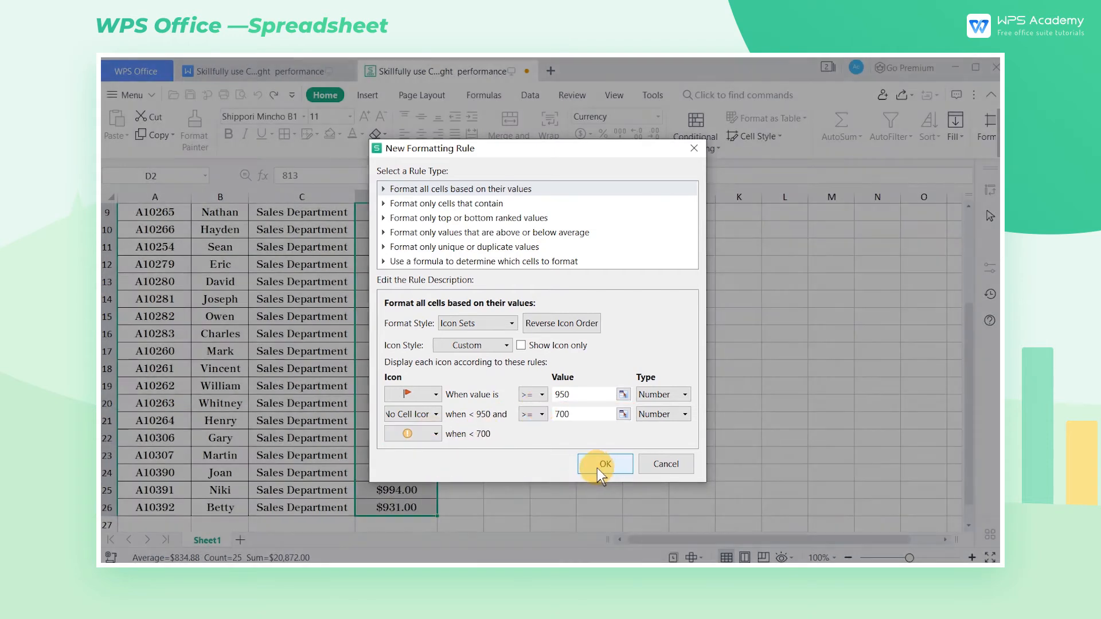
left_click(605, 465)
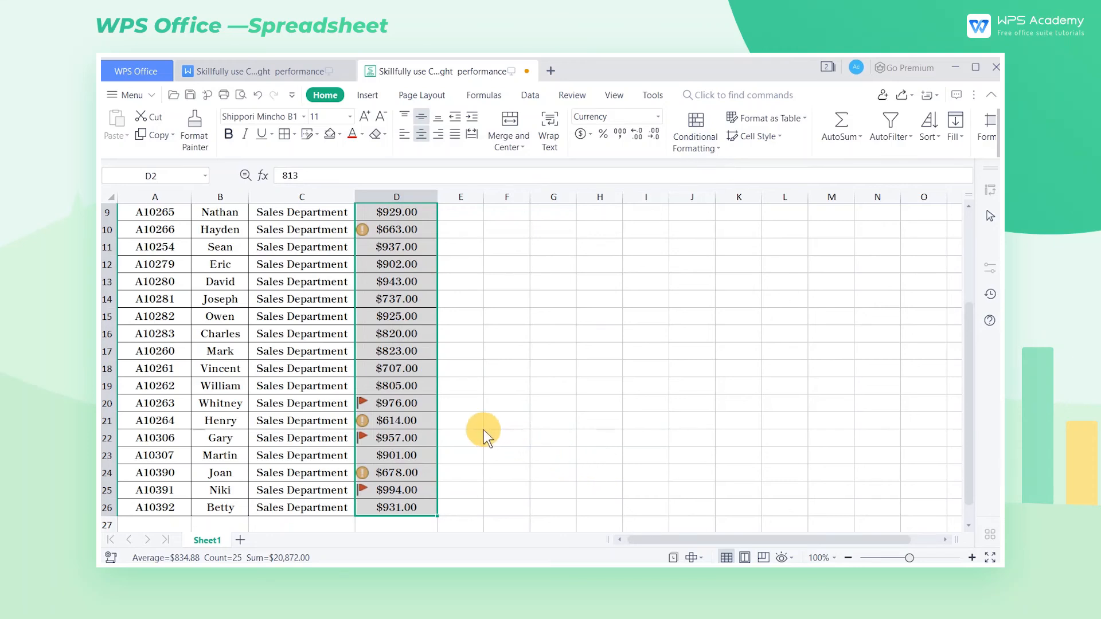
mouse_move(414, 410)
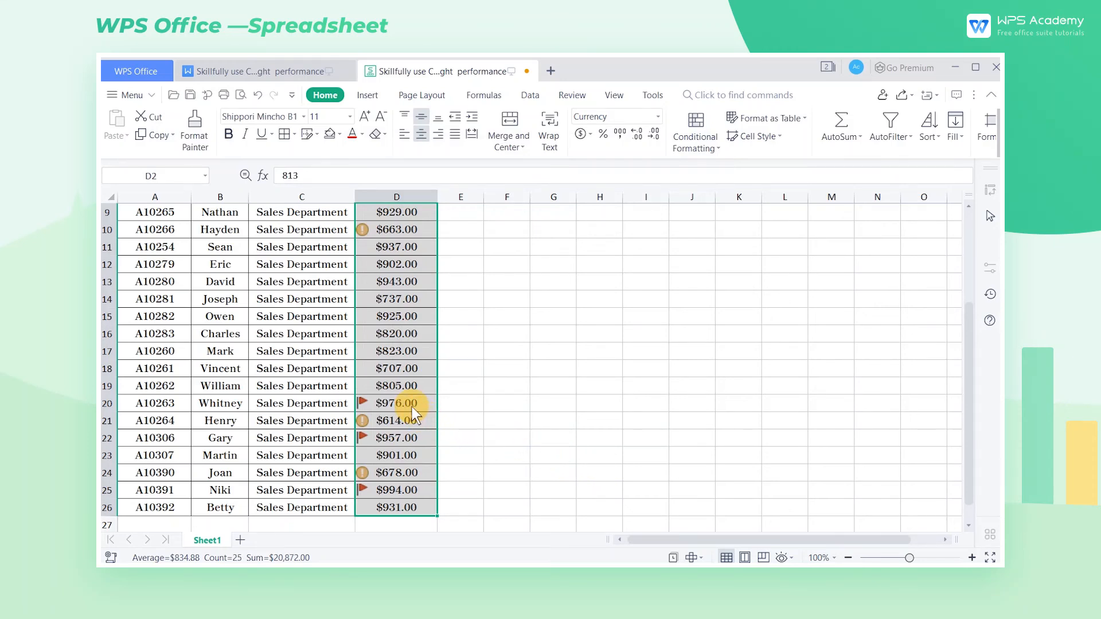
left_click(397, 403)
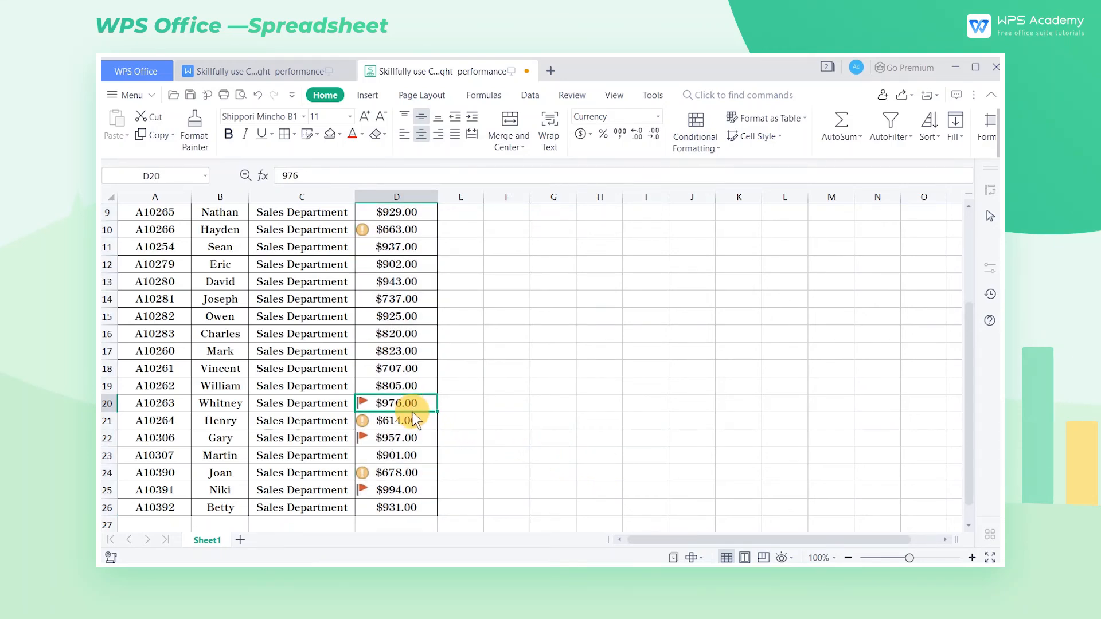
left_click(396, 438)
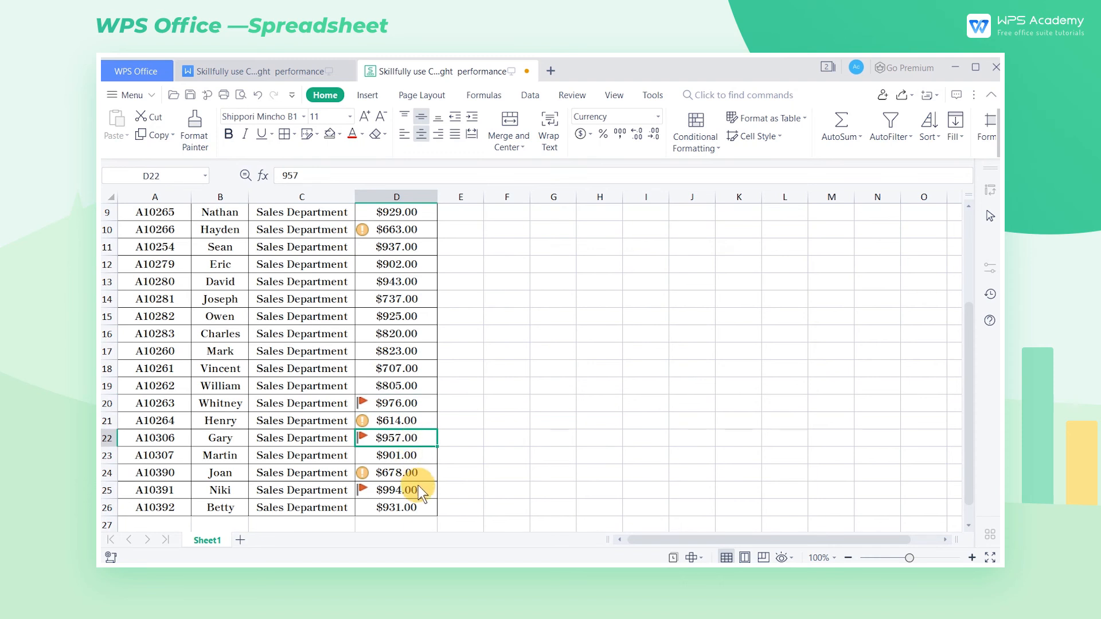
left_click(395, 471)
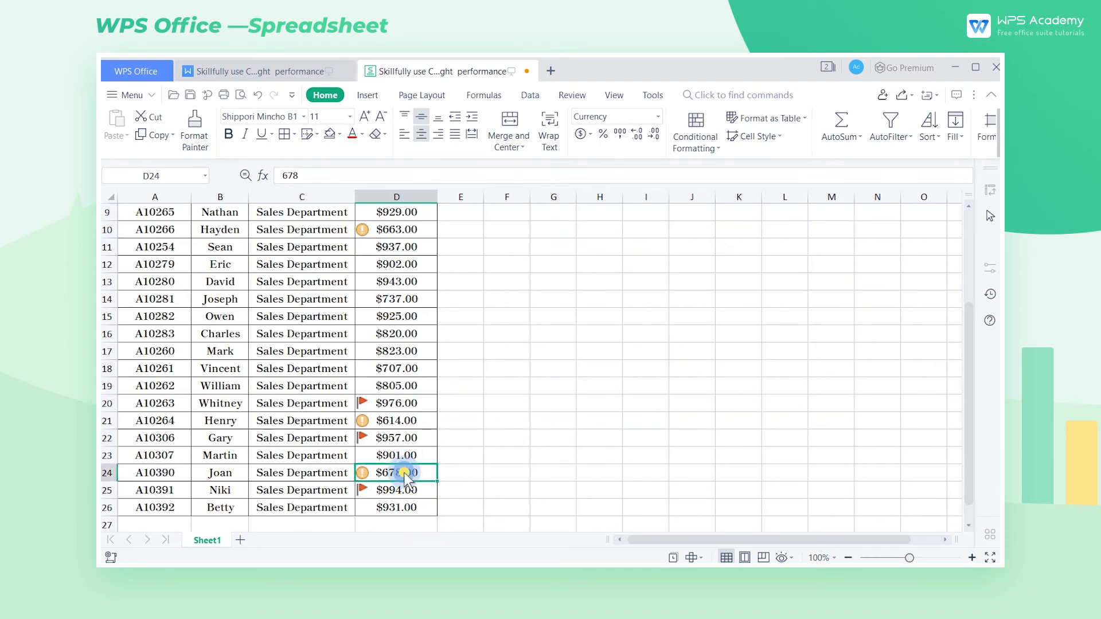
left_click(396, 420)
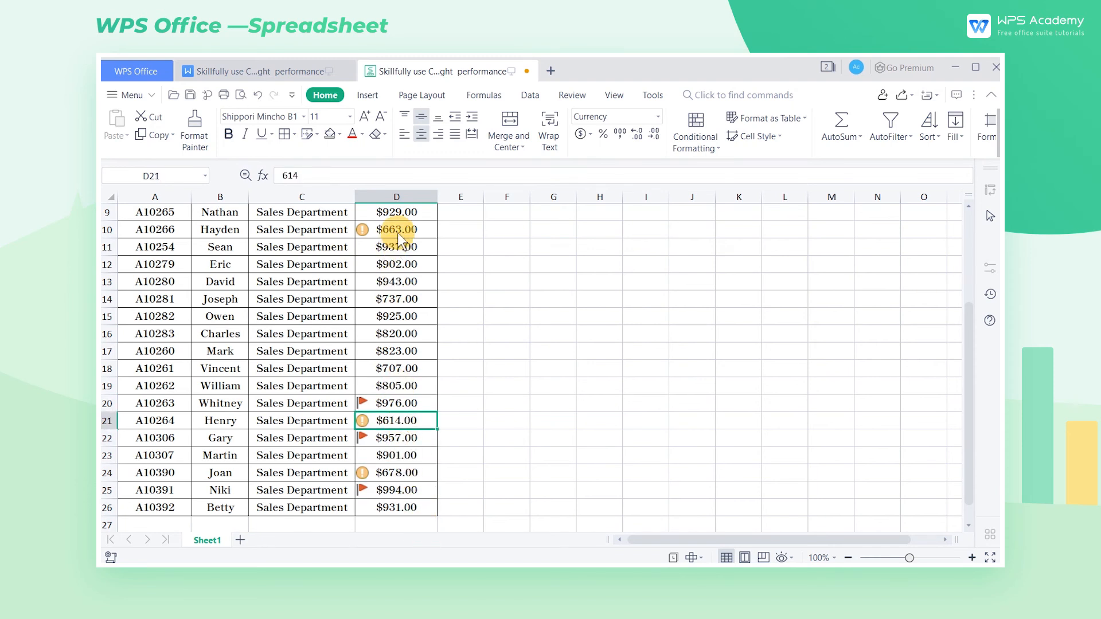